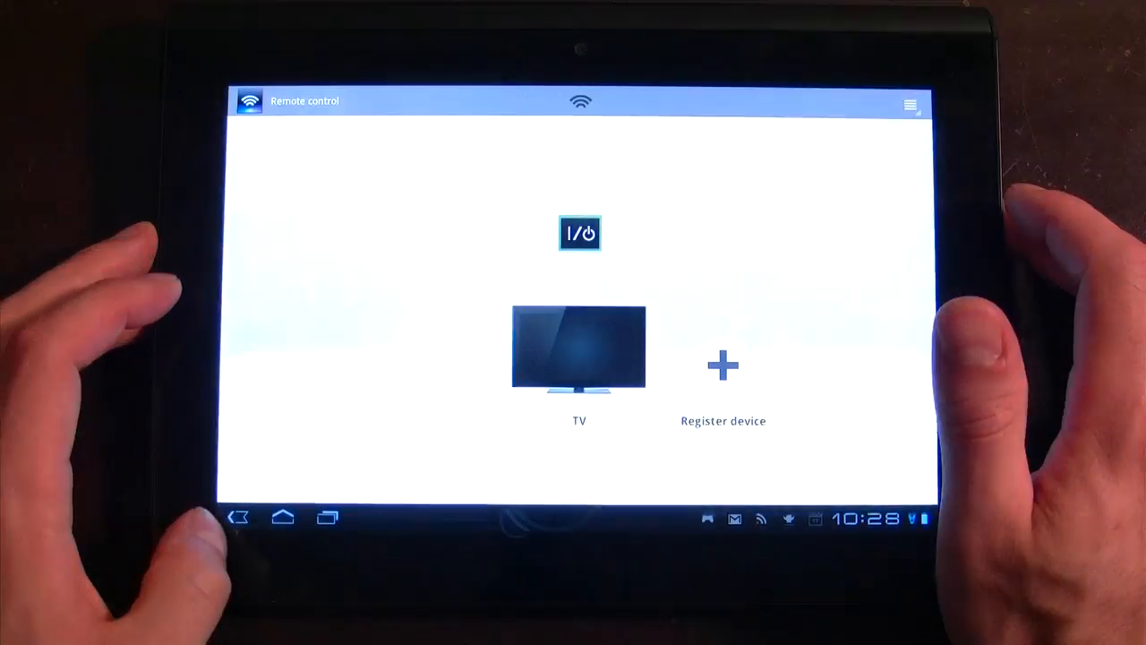
- Bring up the Remote control home screen listing the registered TV and Register device
left_click(281, 516)
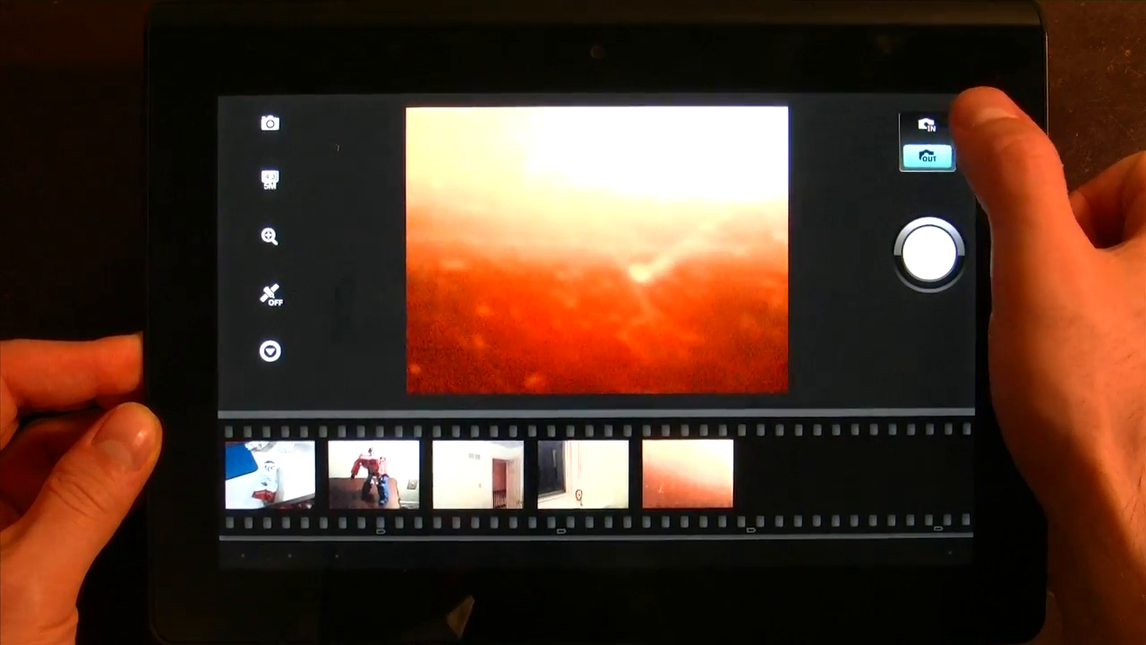
- Switch to the other camera and back, then change from photo capture to video recording
left_click(928, 144)
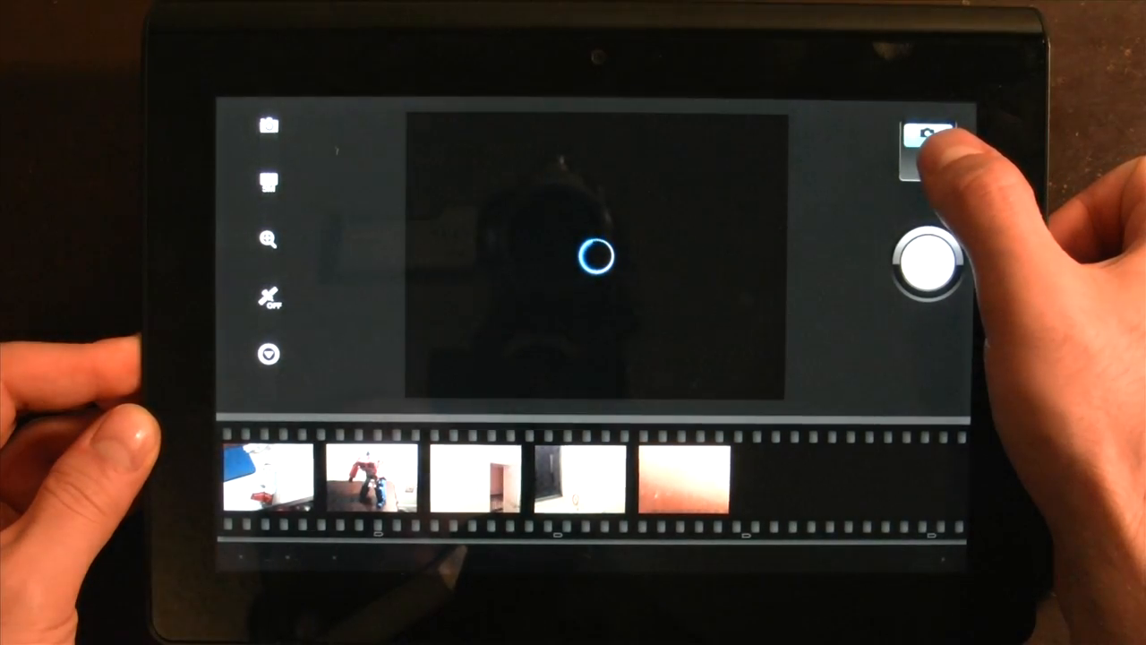
left_click(928, 134)
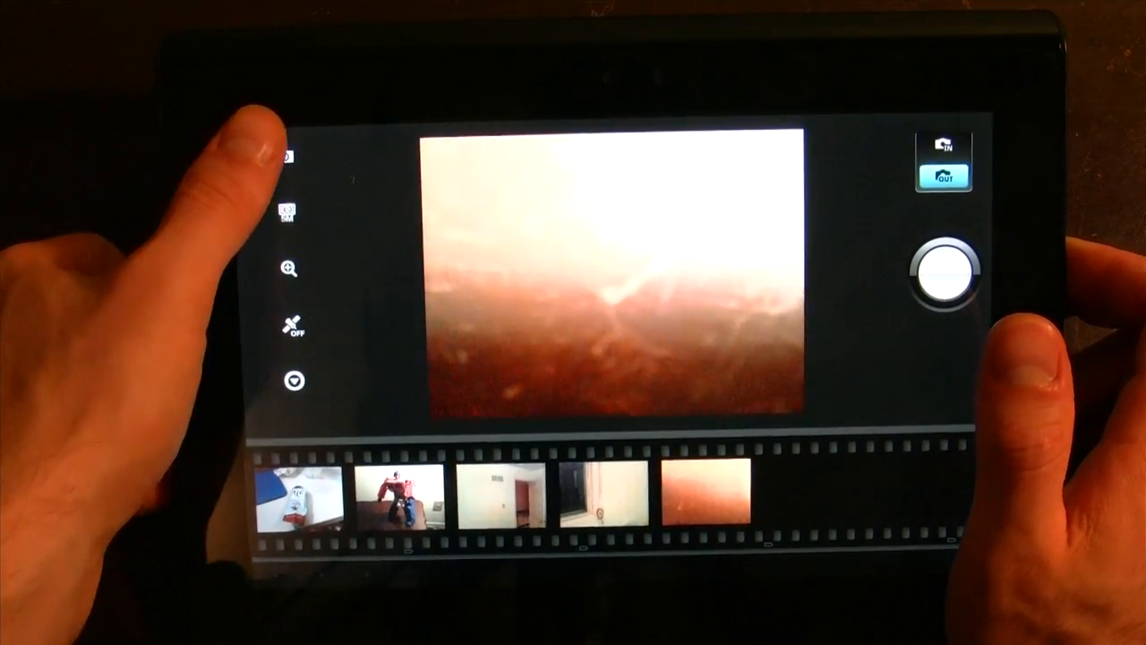
left_click(288, 158)
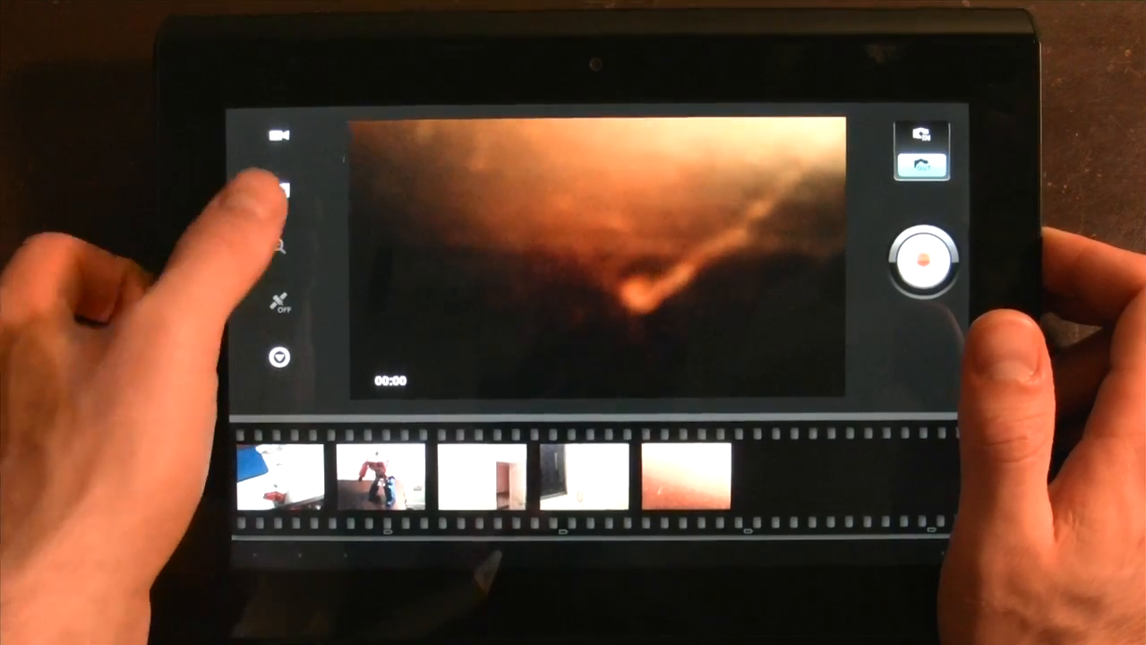
left_click(279, 189)
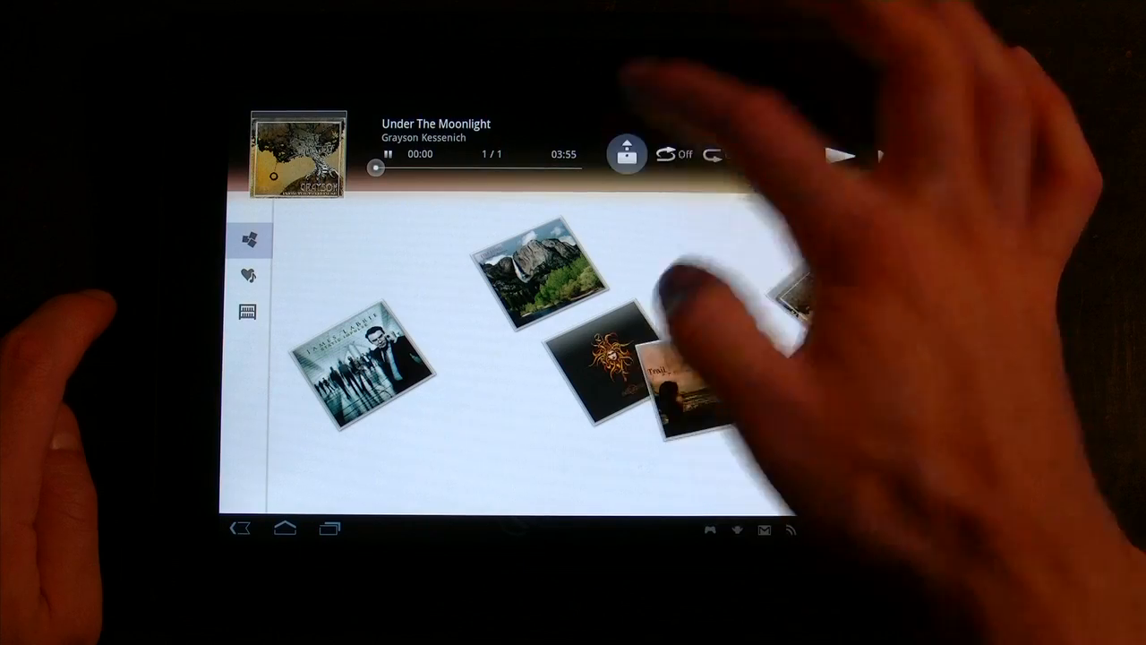
- Browse the scattered album covers with Under The Moonlight by Grayson Kessenich loaded
left_click(625, 152)
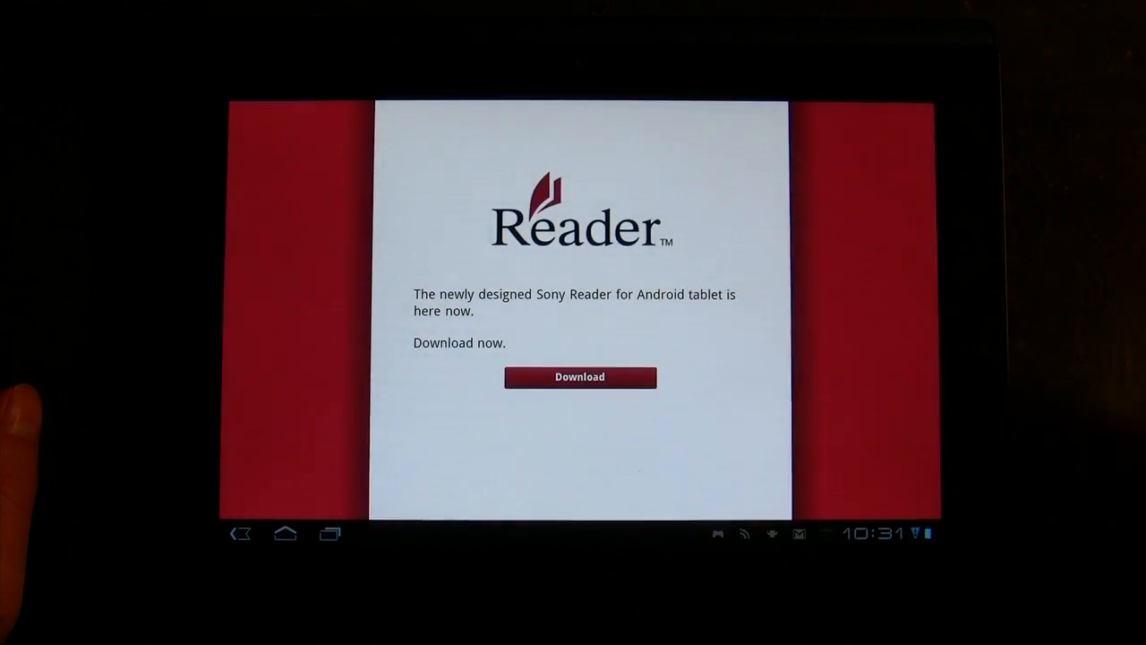
- Download Sony Reader from My Apps and view the Adobe Flash Player 10.3 details
left_click(580, 376)
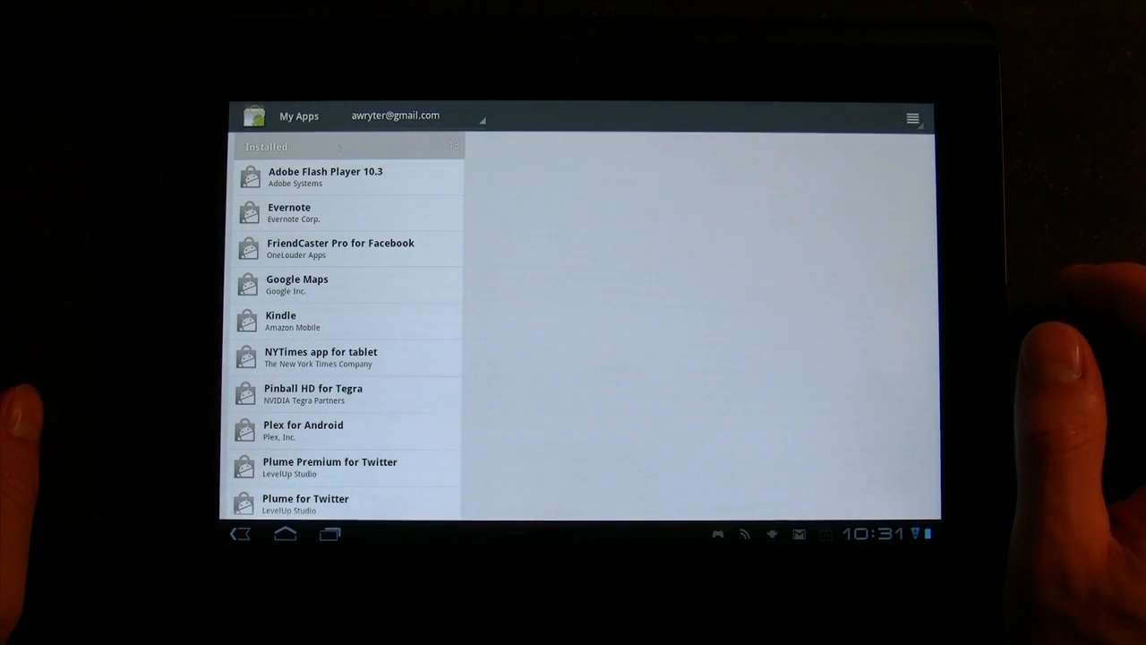
left_click(326, 177)
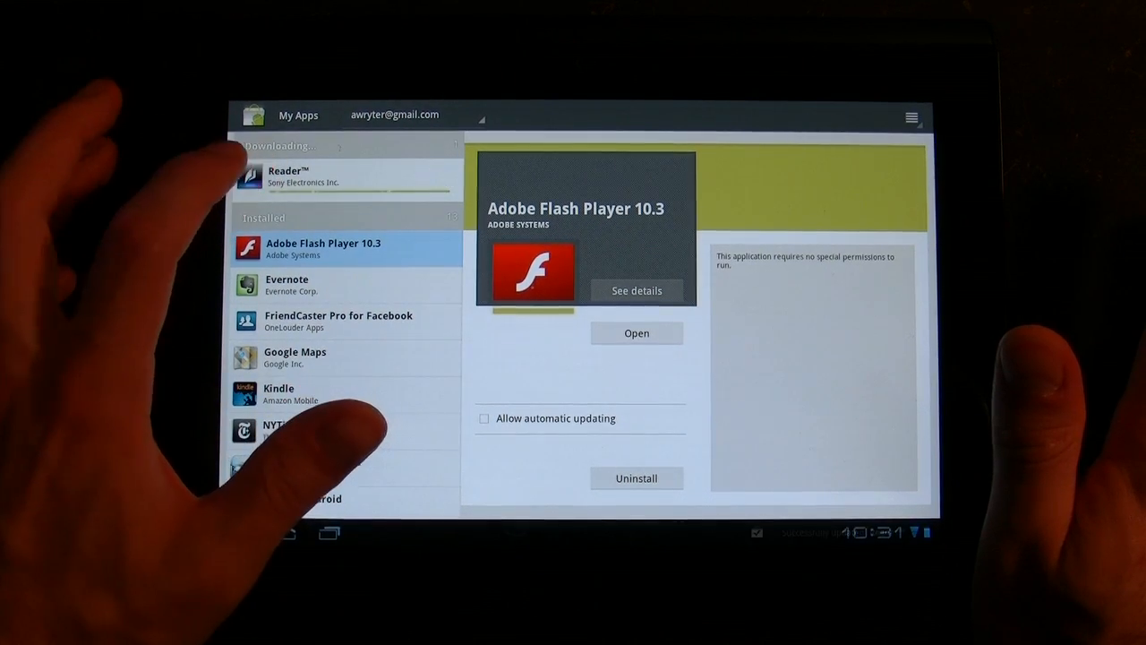
scroll("up", 3)
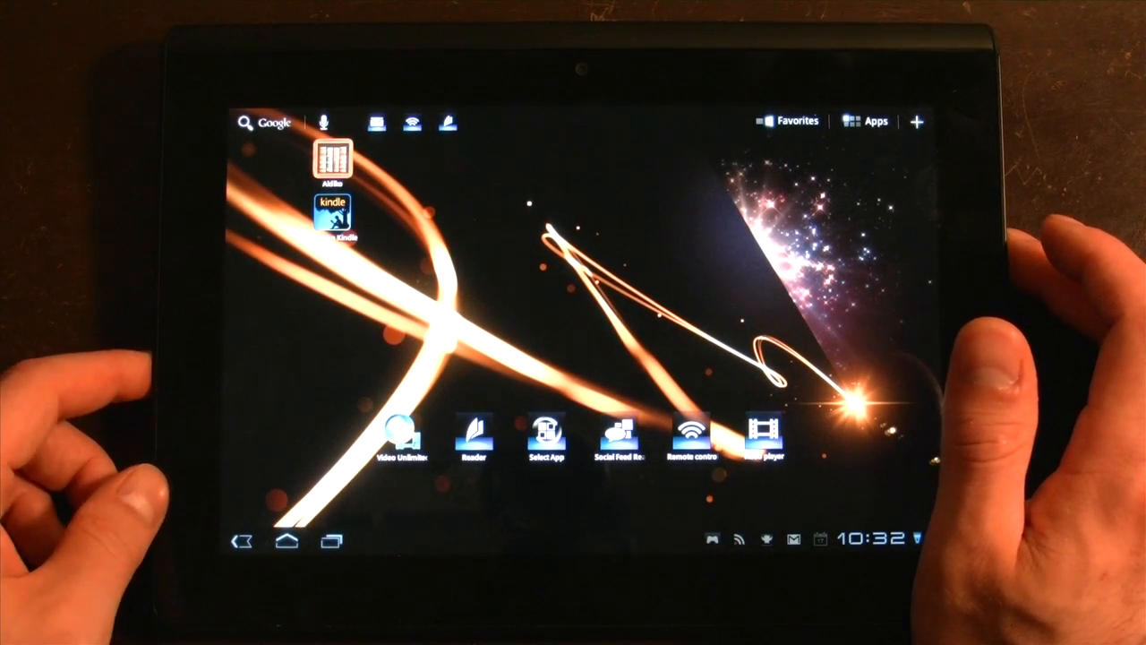
- Launch Sony Reader, dismiss the home-icon tip, open the shelf book and leave it
left_click(329, 157)
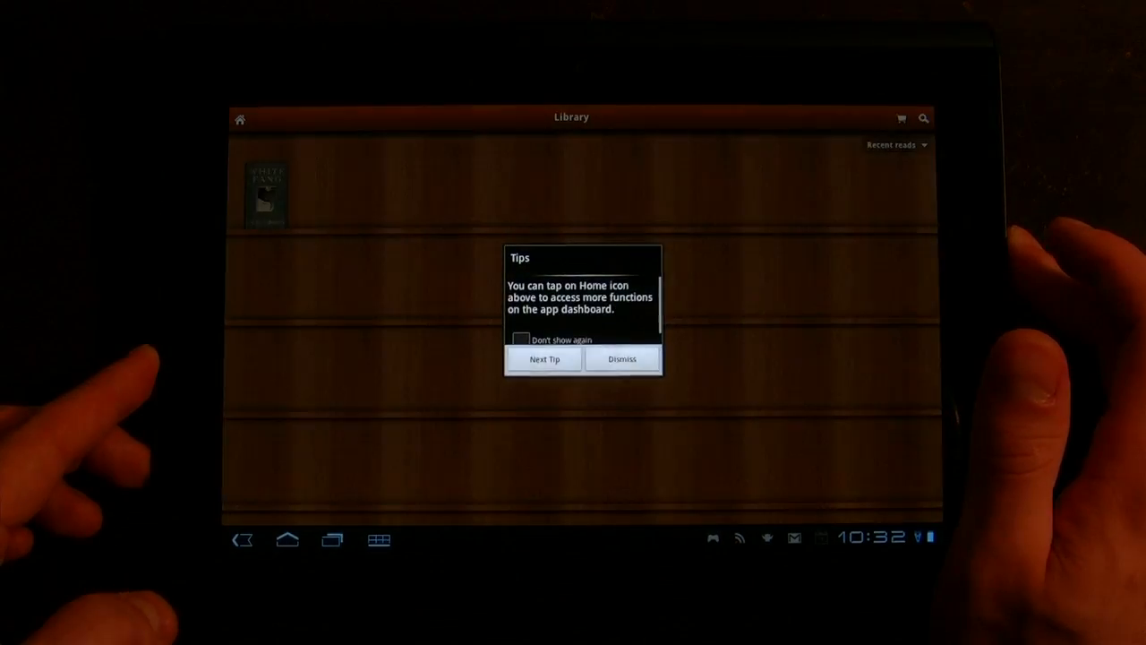
left_click(621, 358)
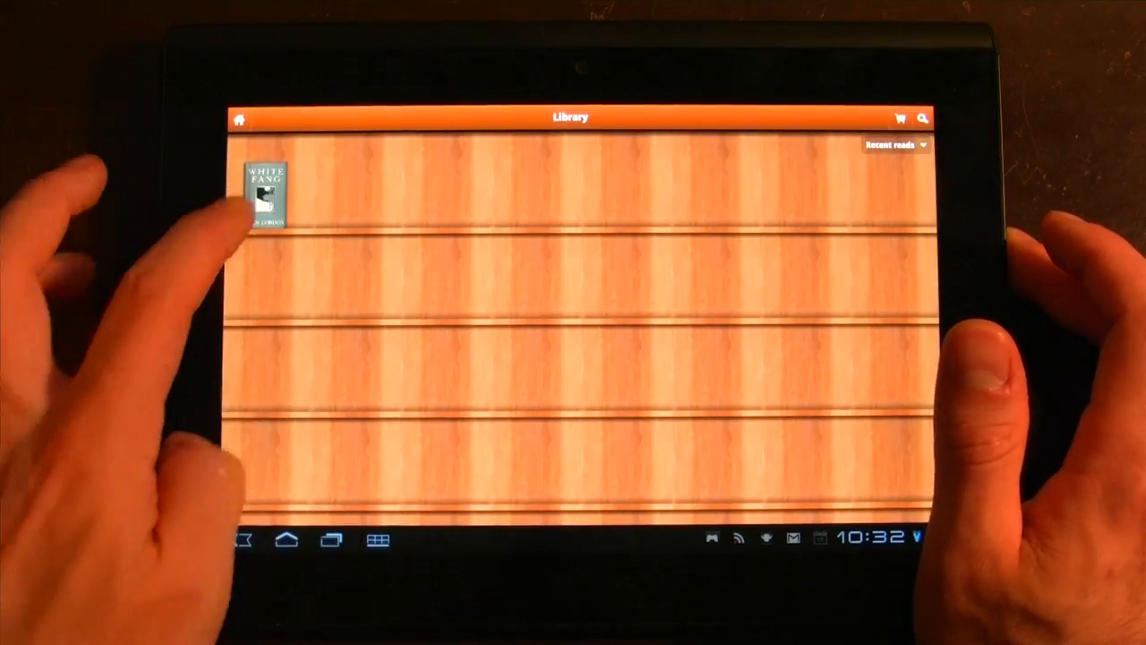
left_click(267, 193)
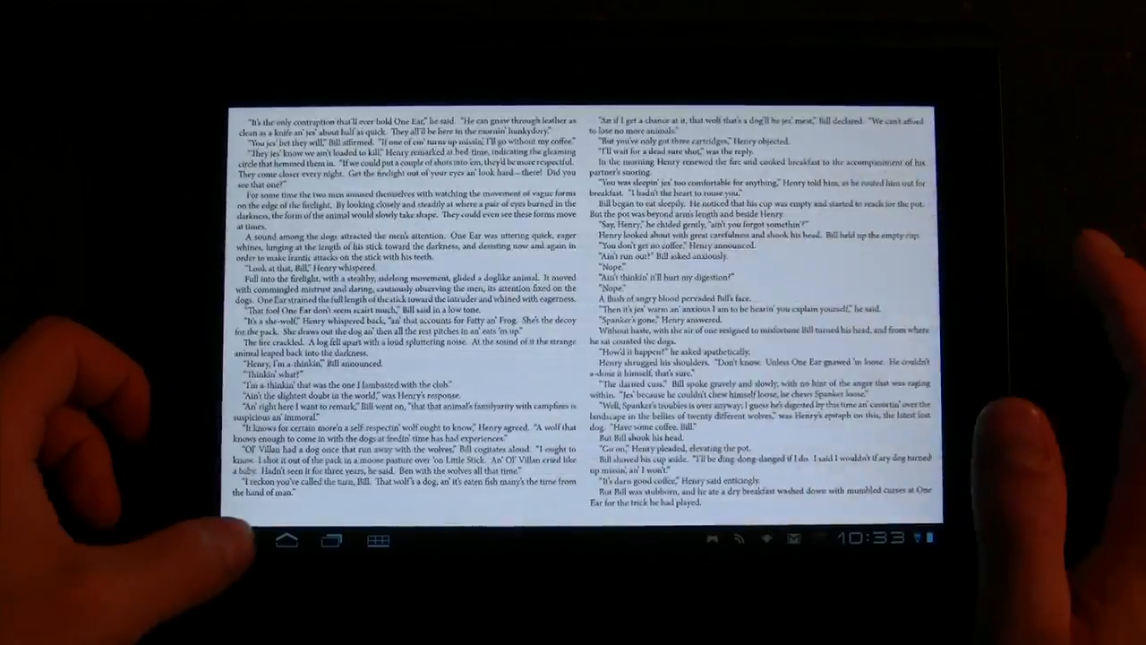
left_click(287, 539)
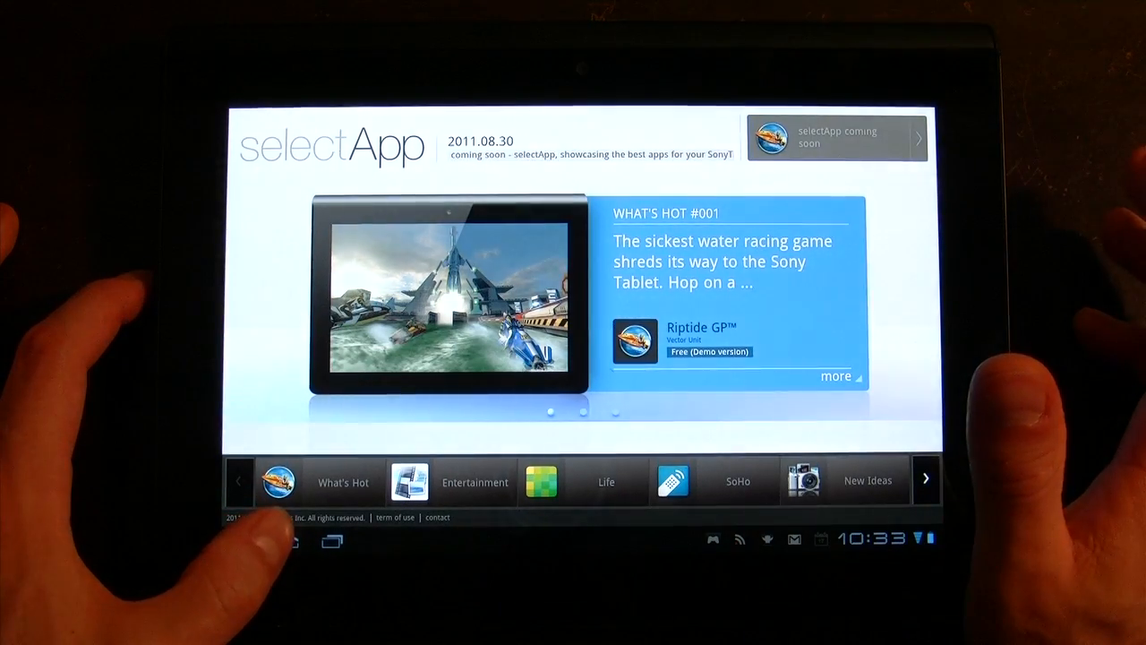
- Open the Social Feed Reader, skim the All friends Twitter timeline, then return Home
left_click(288, 539)
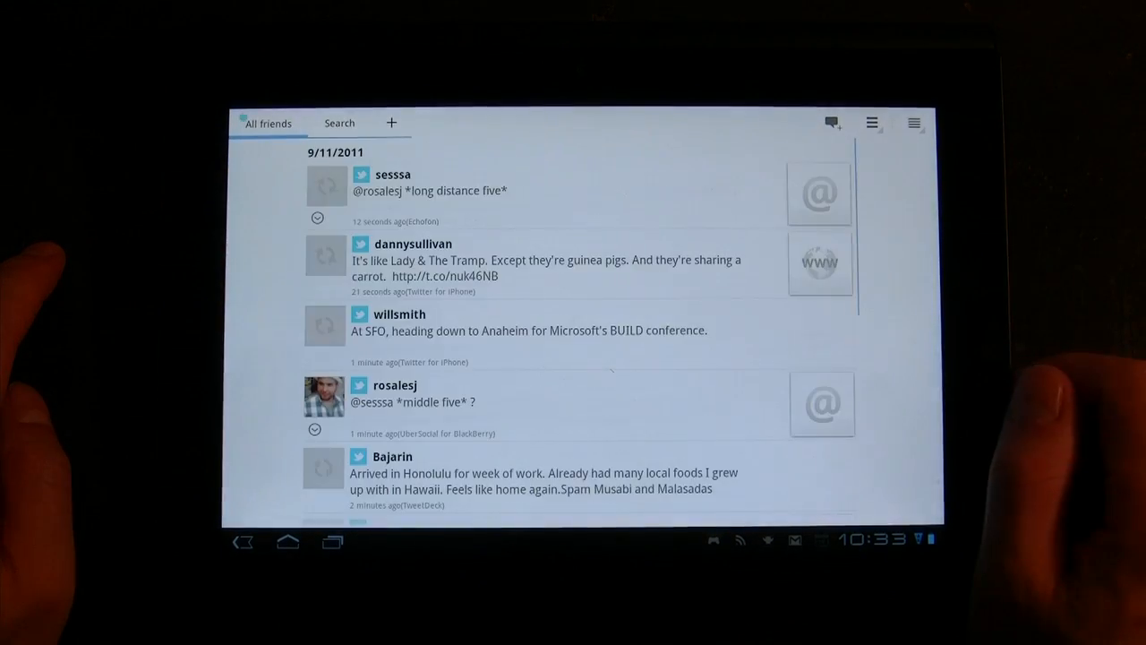
scroll("down", 3)
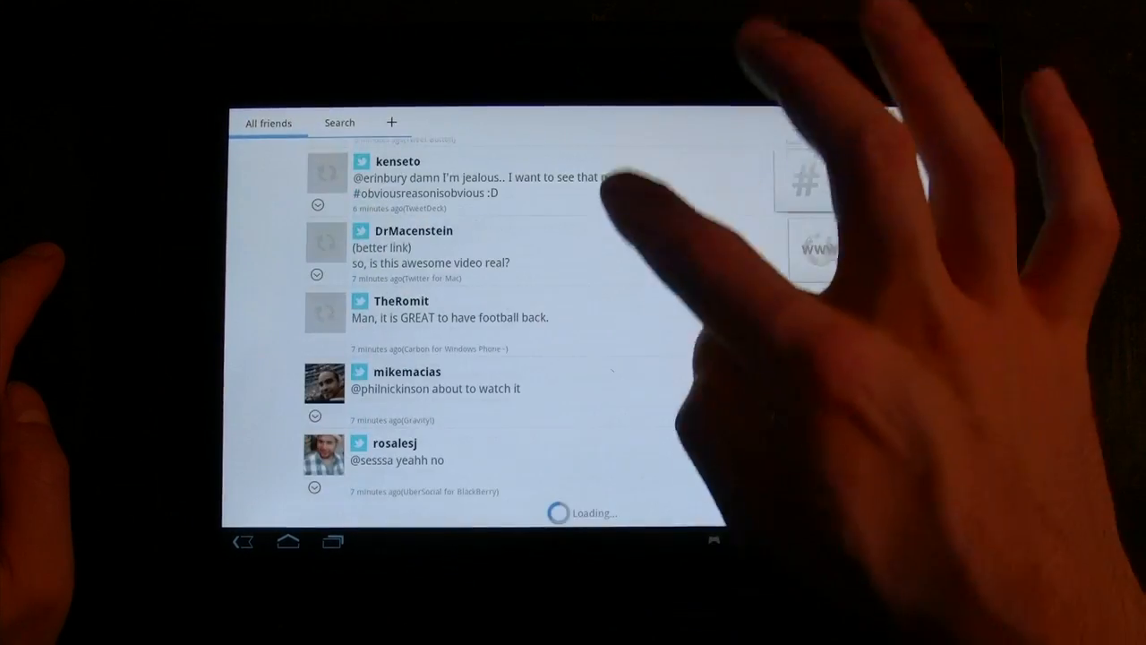
scroll("down", 3)
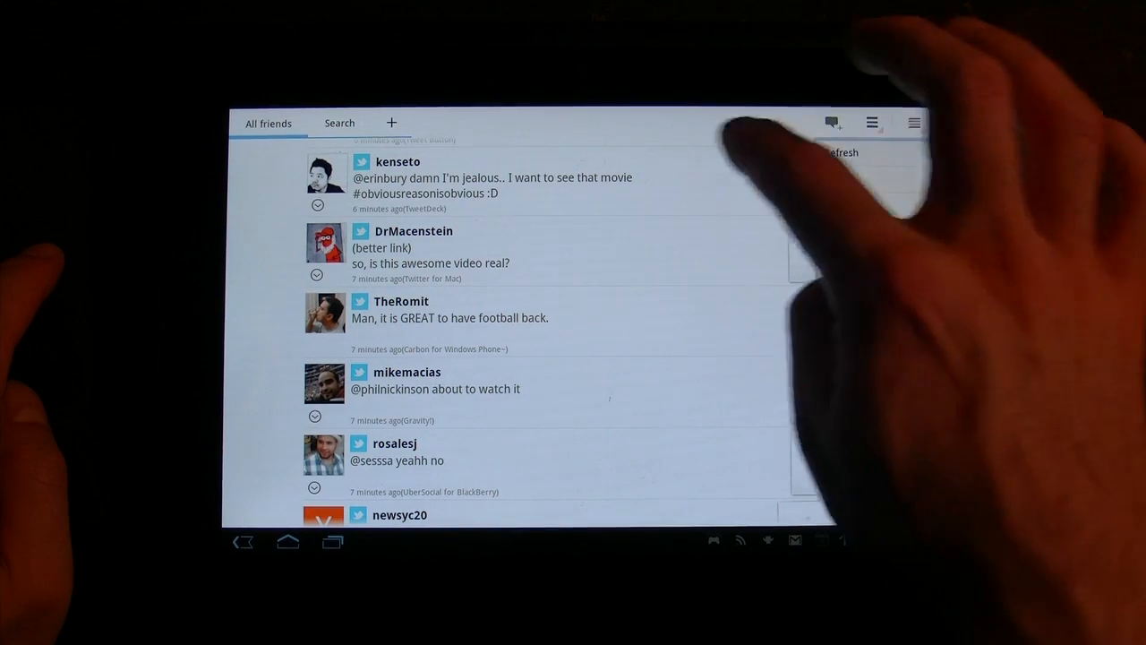
left_click(341, 122)
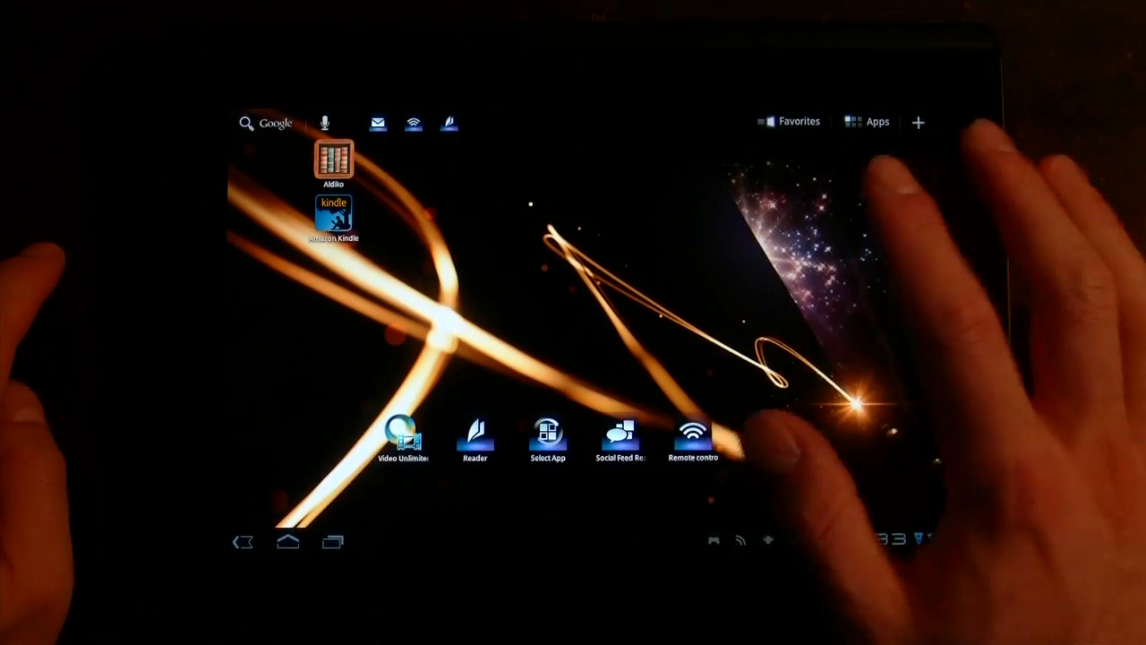
- Start Register device for a Sony TV and review the Manufacturer and Category lists
left_click(695, 435)
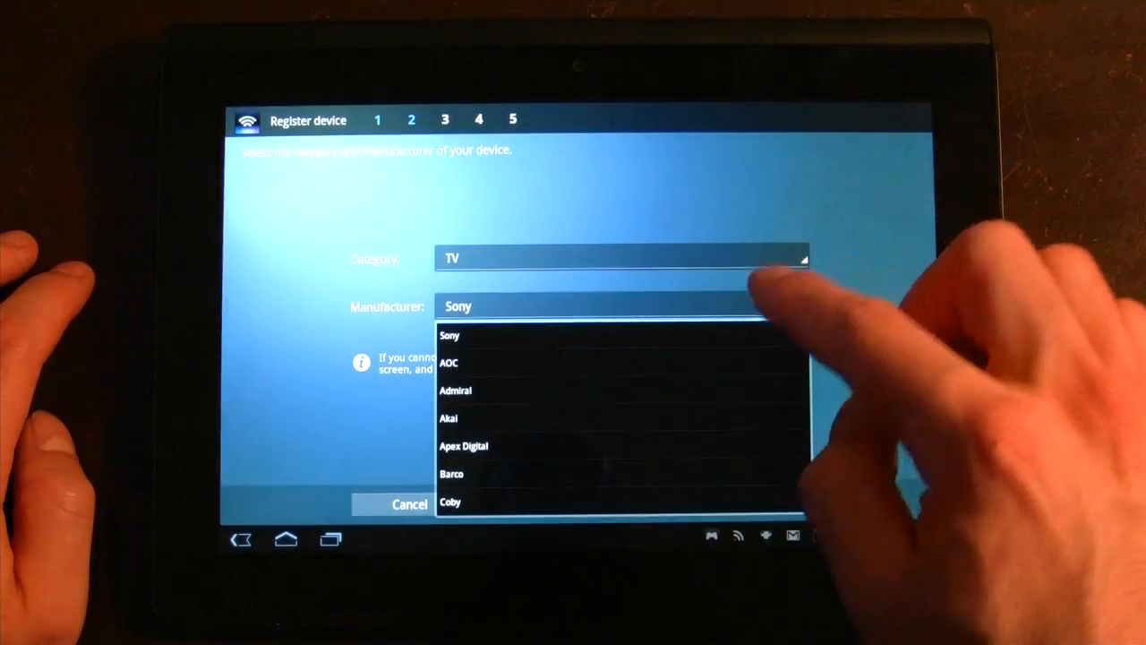
scroll("down", 3)
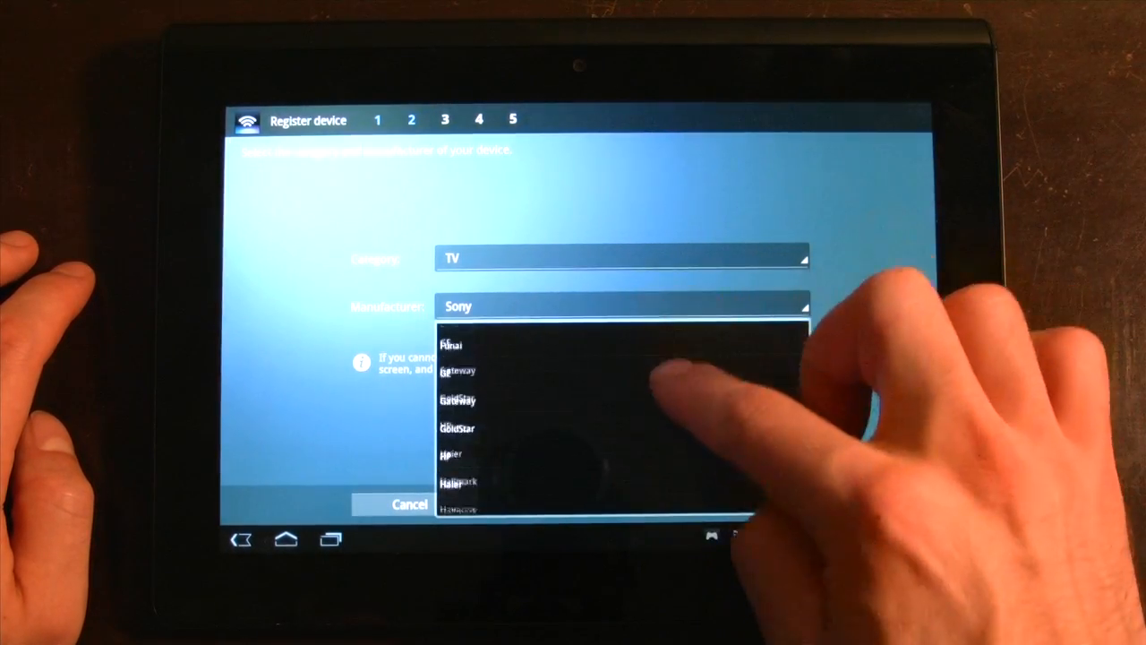
scroll("down", 3)
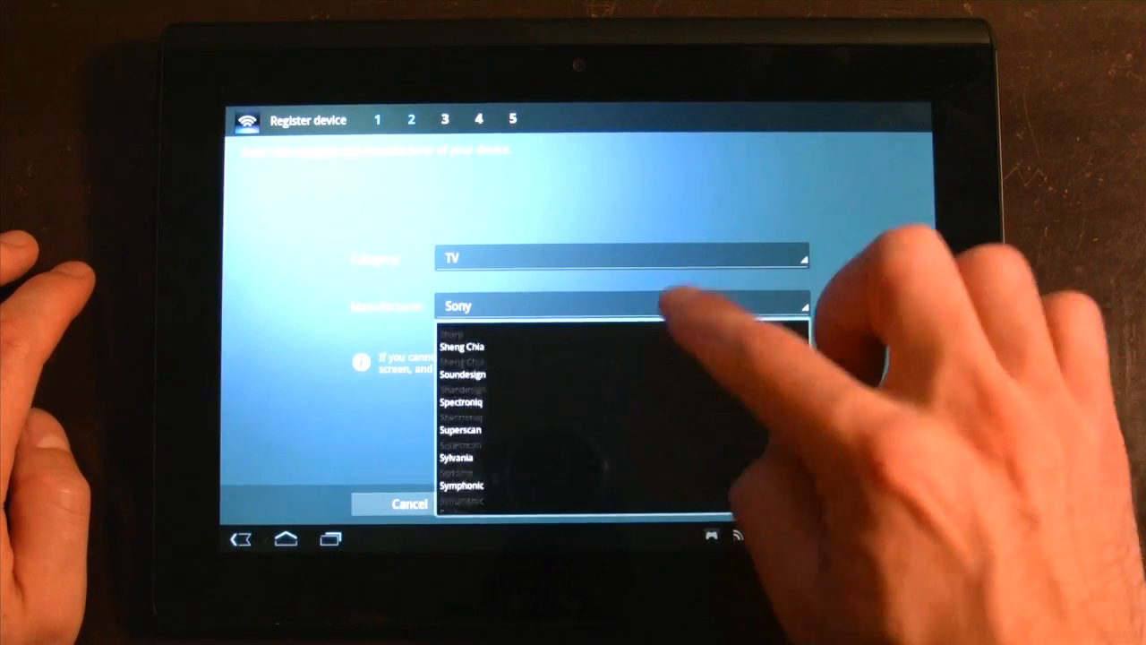
left_click(618, 258)
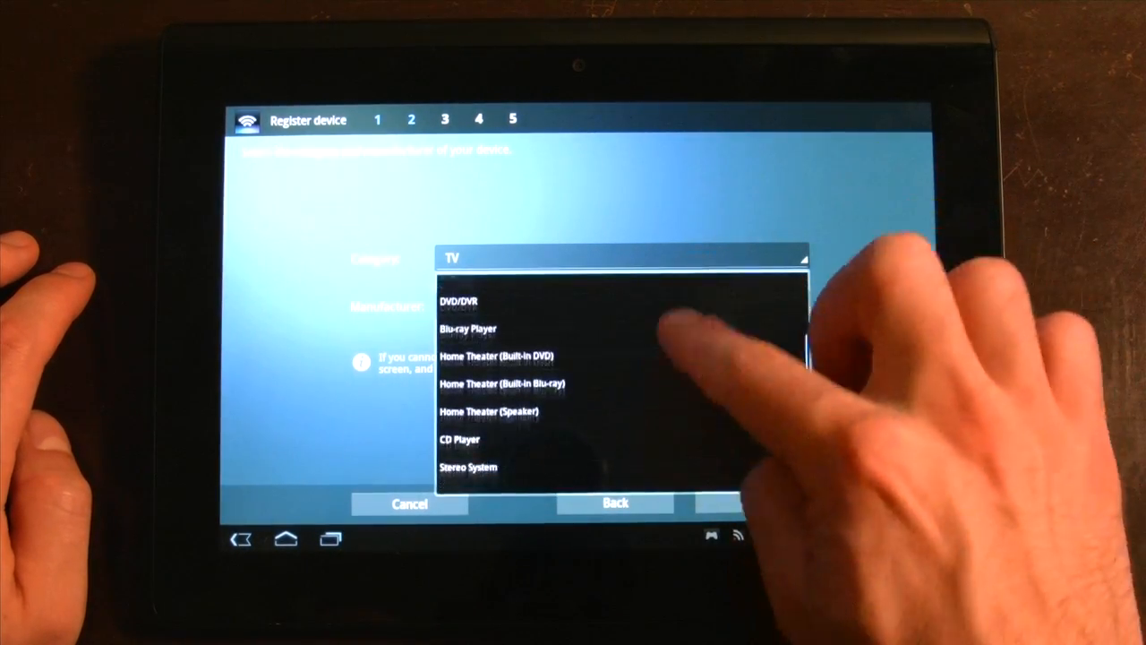
scroll("up", 3)
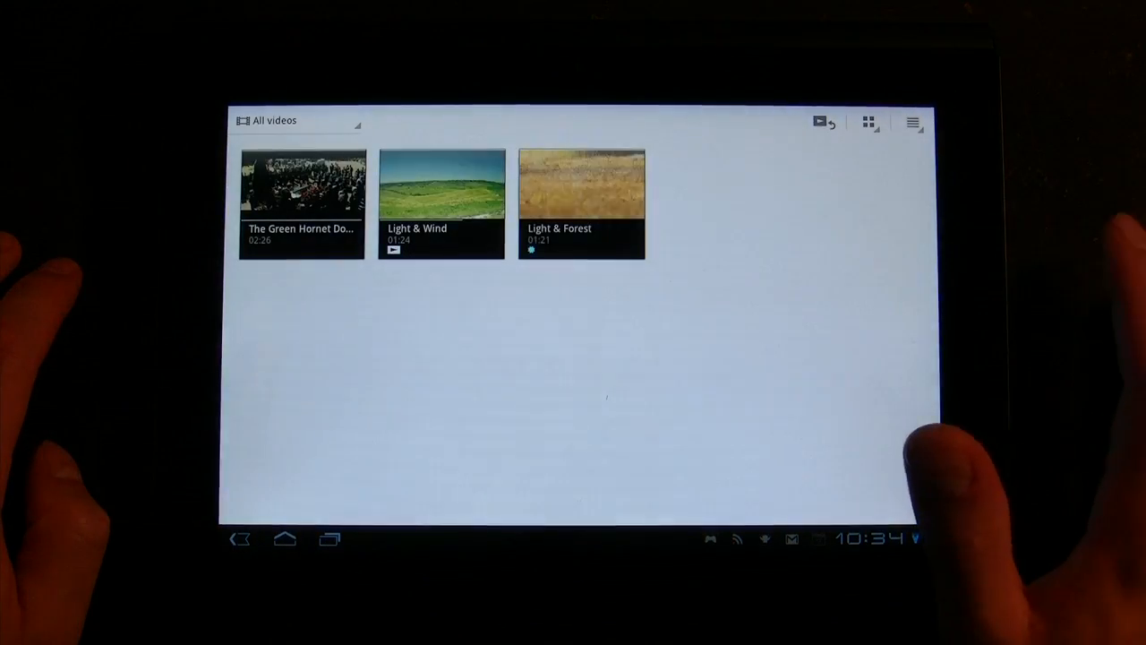
- Play the Light & Wind clip from the All videos grid
left_click(441, 184)
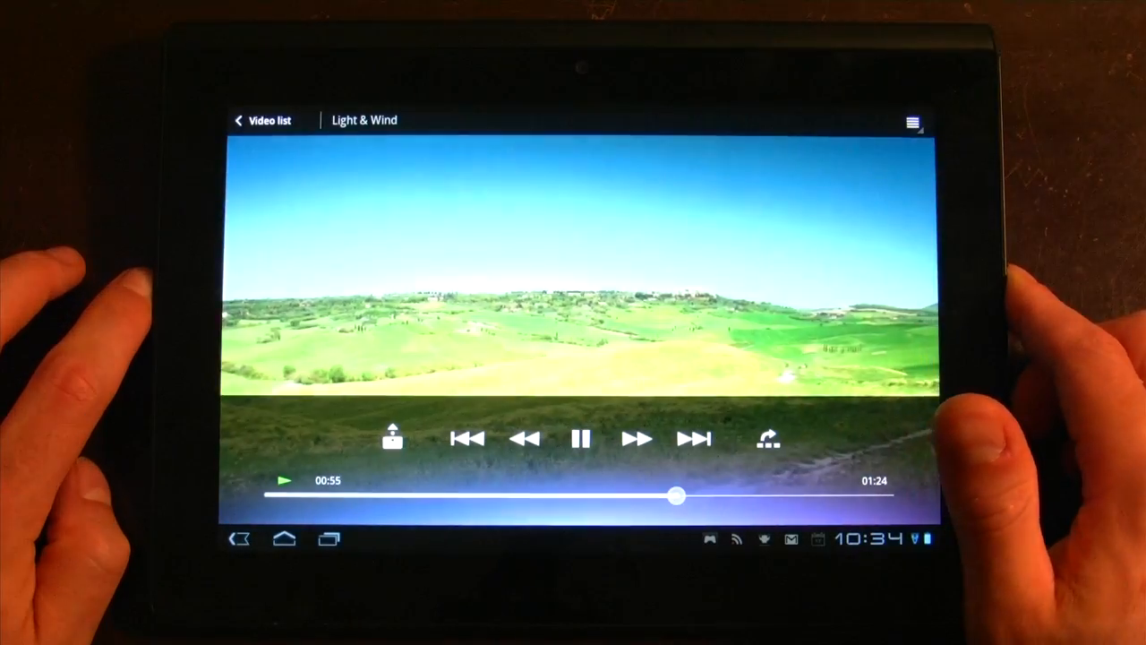